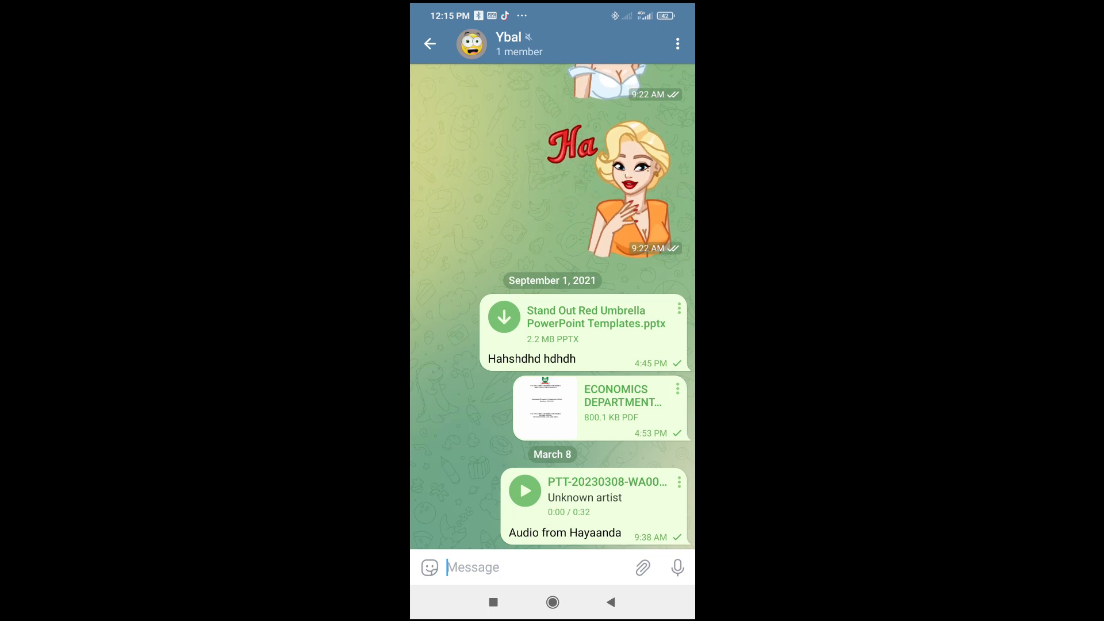
Step: Scroll through the Telegram chat holding the umbrella presentation file before returning home
scroll("down", 3)
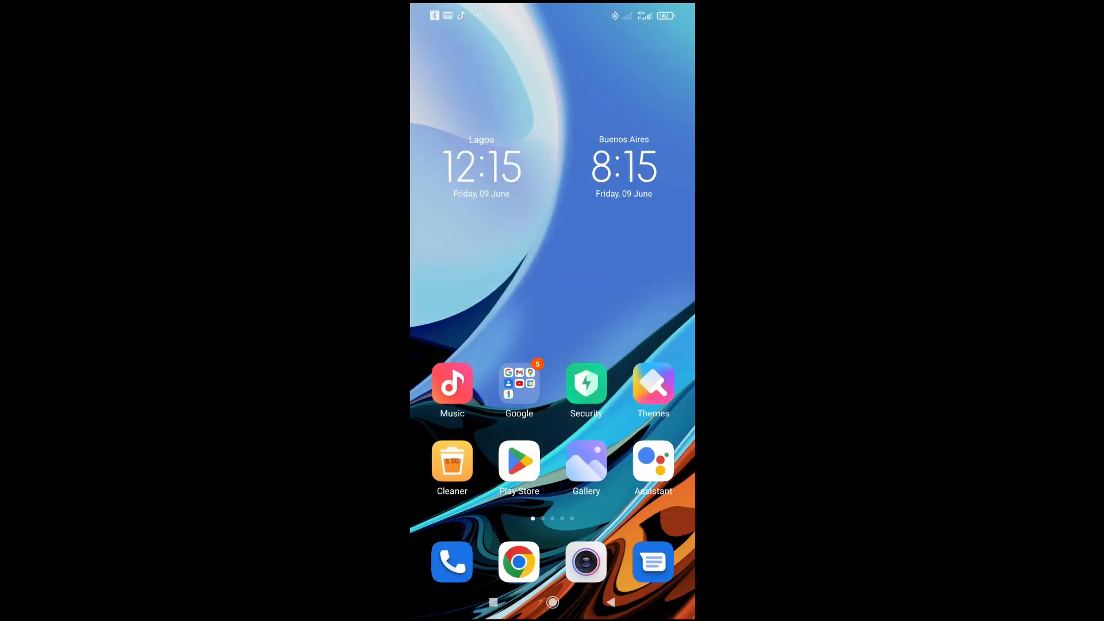
Step: Search the Play Store for 'word office' to list office viewer apps
left_click(518, 462)
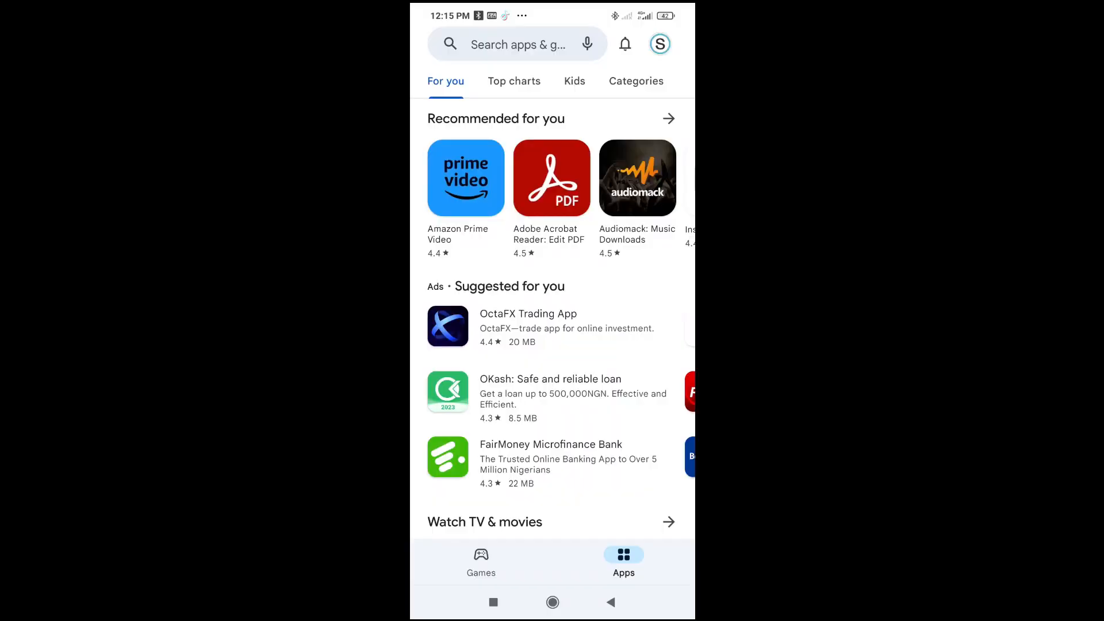
left_click(518, 43)
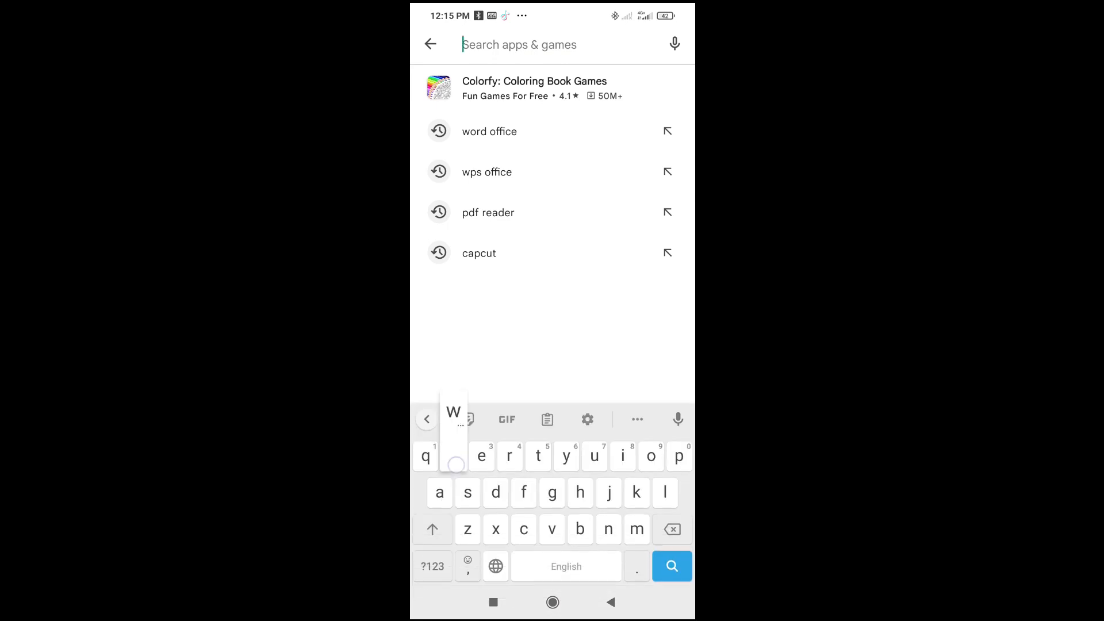
type("word")
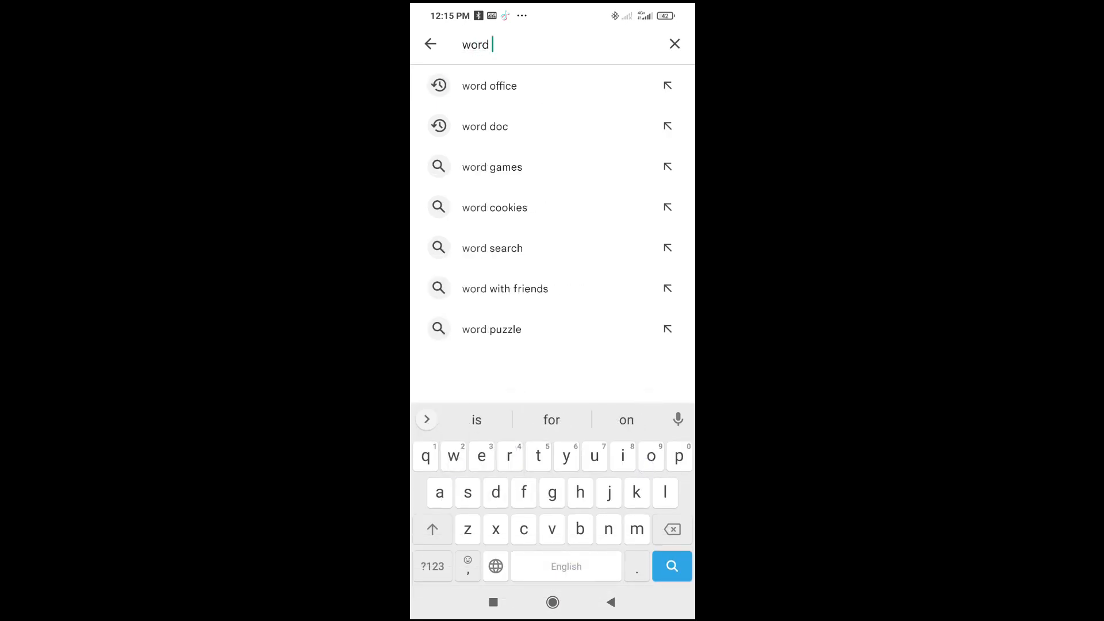
left_click(488, 85)
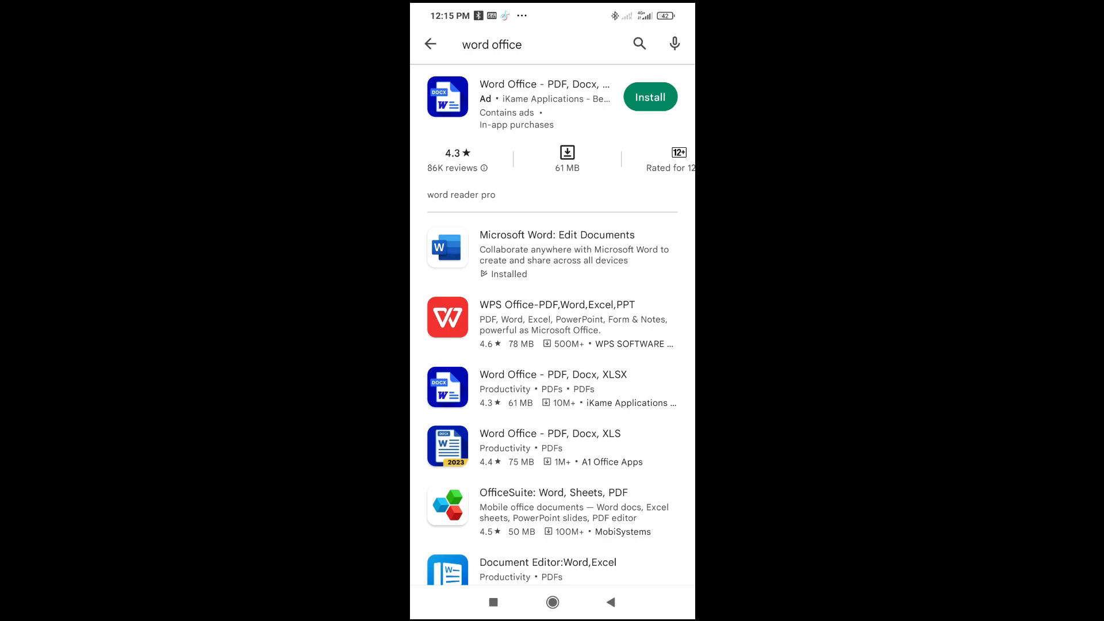
scroll("down", 3)
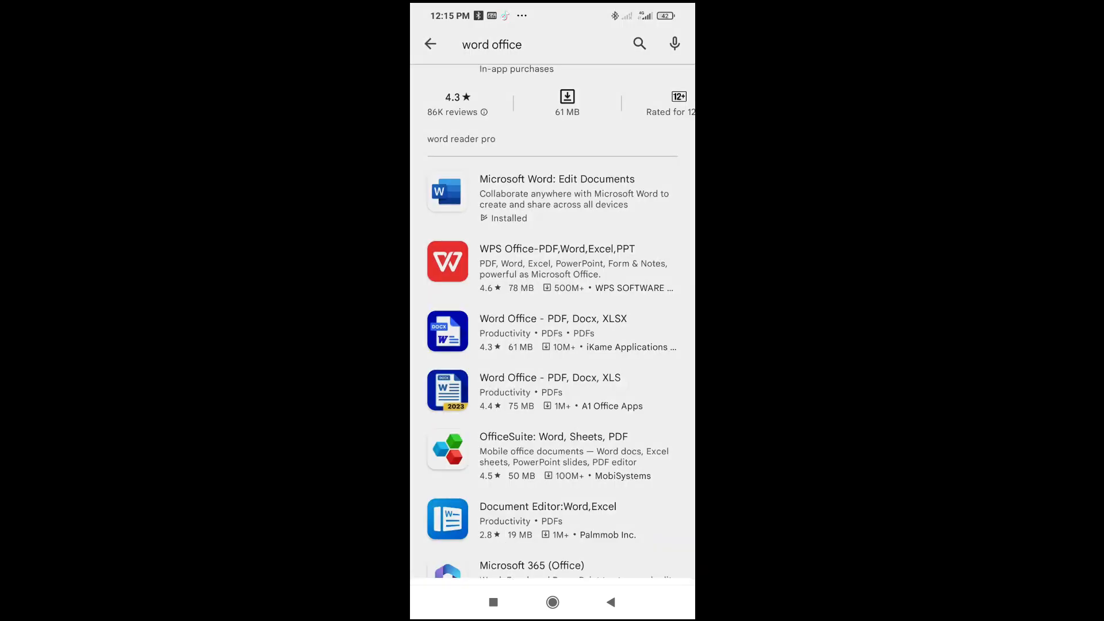
left_click(553, 331)
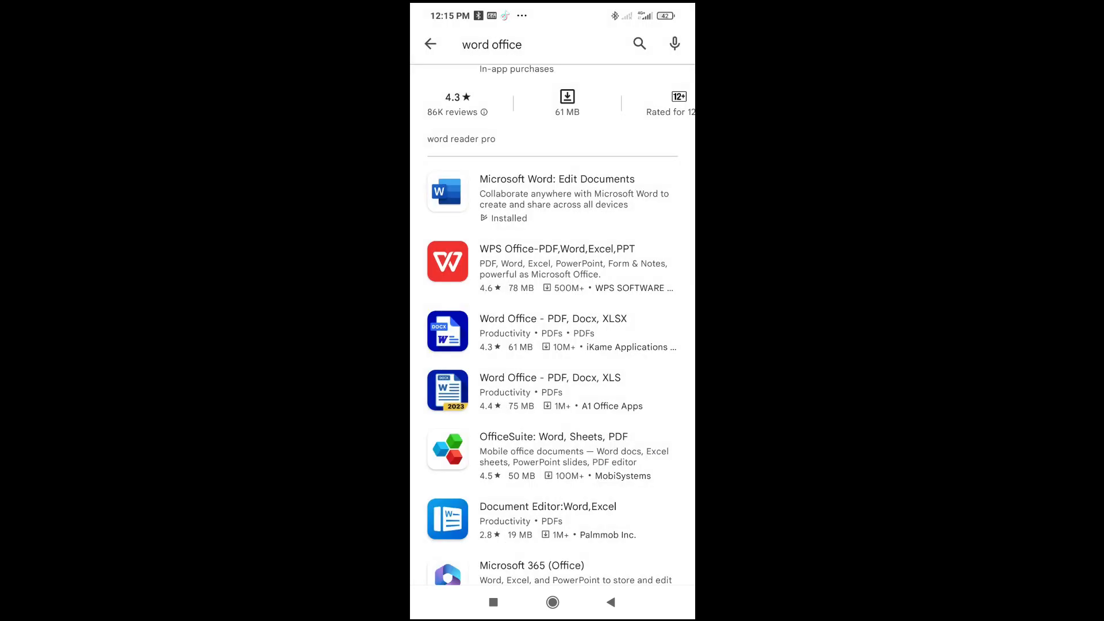
left_click(550, 391)
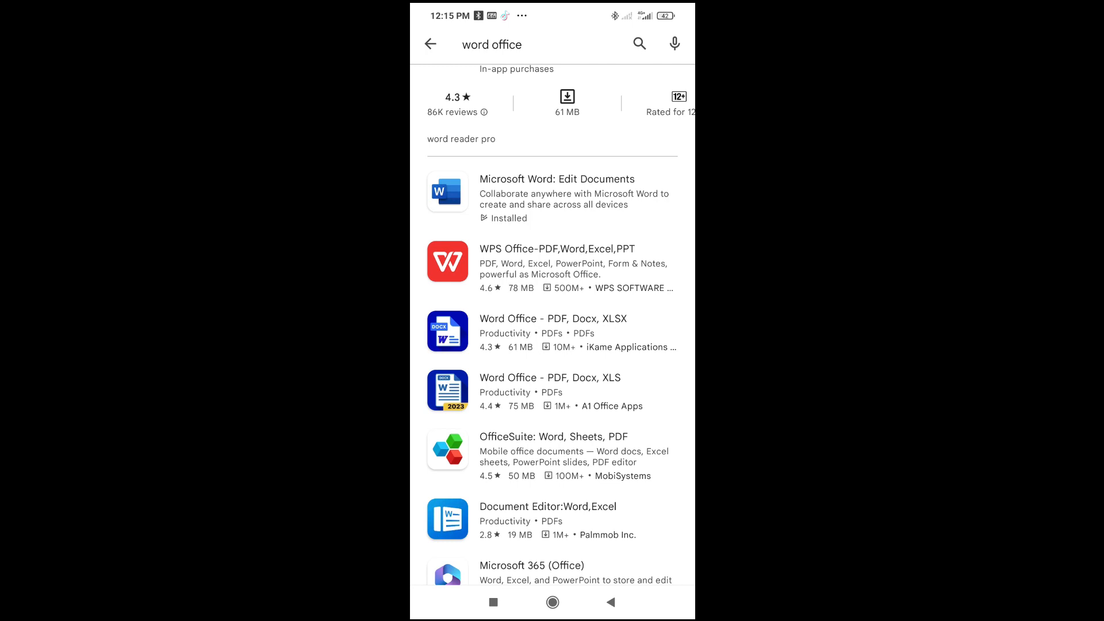
left_click(557, 266)
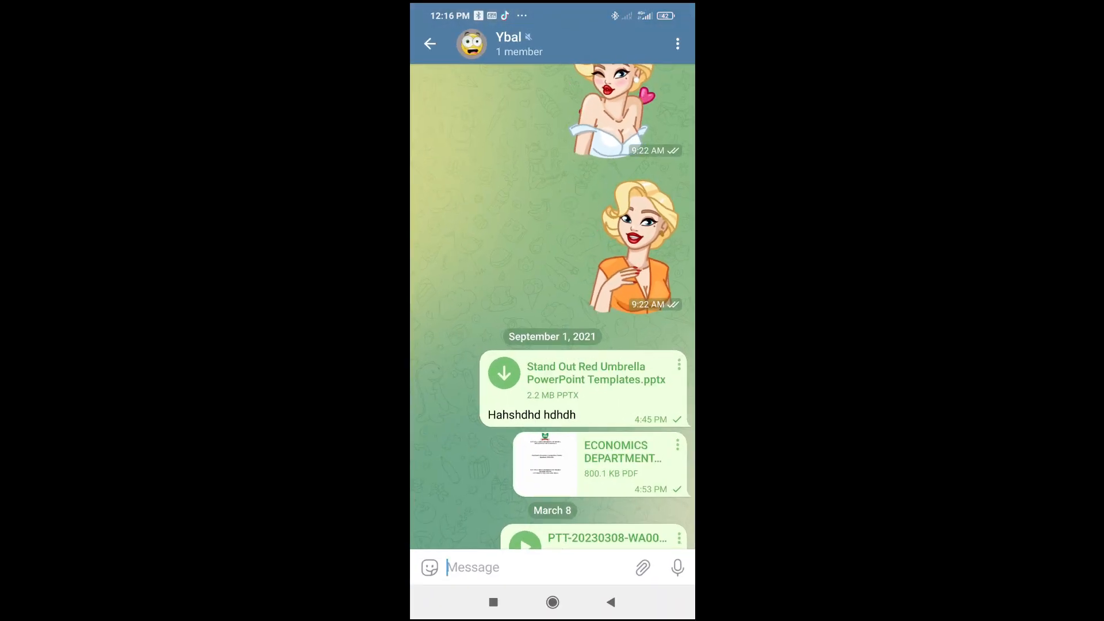
Step: Download Stand Out Red Umbrella PowerPoint Templates.pptx and view its slides in the office viewer
left_click(503, 374)
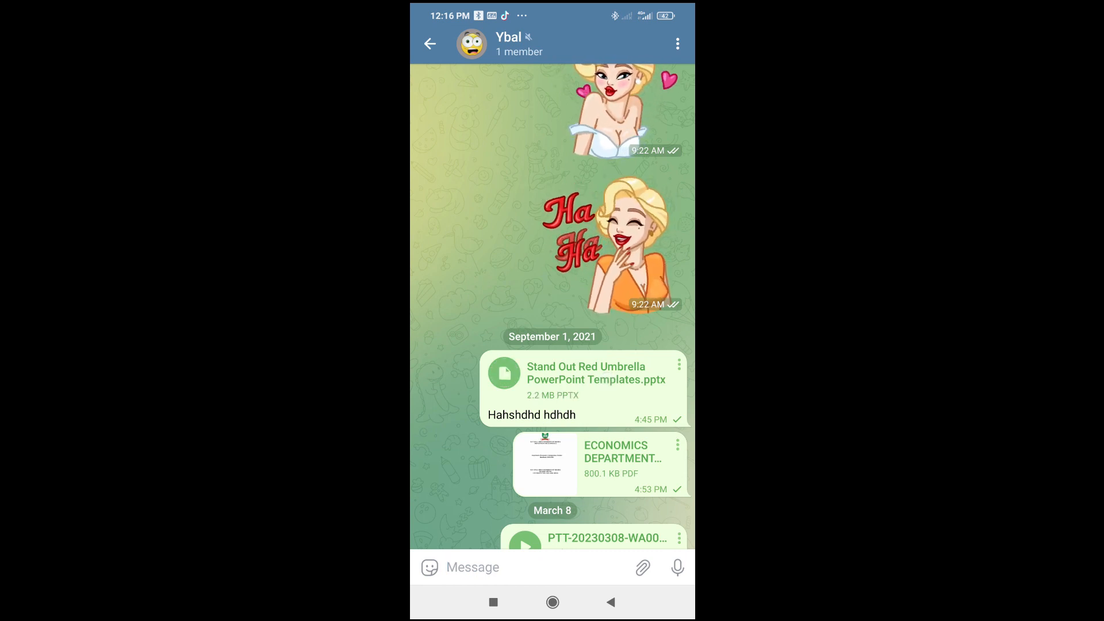
left_click(596, 373)
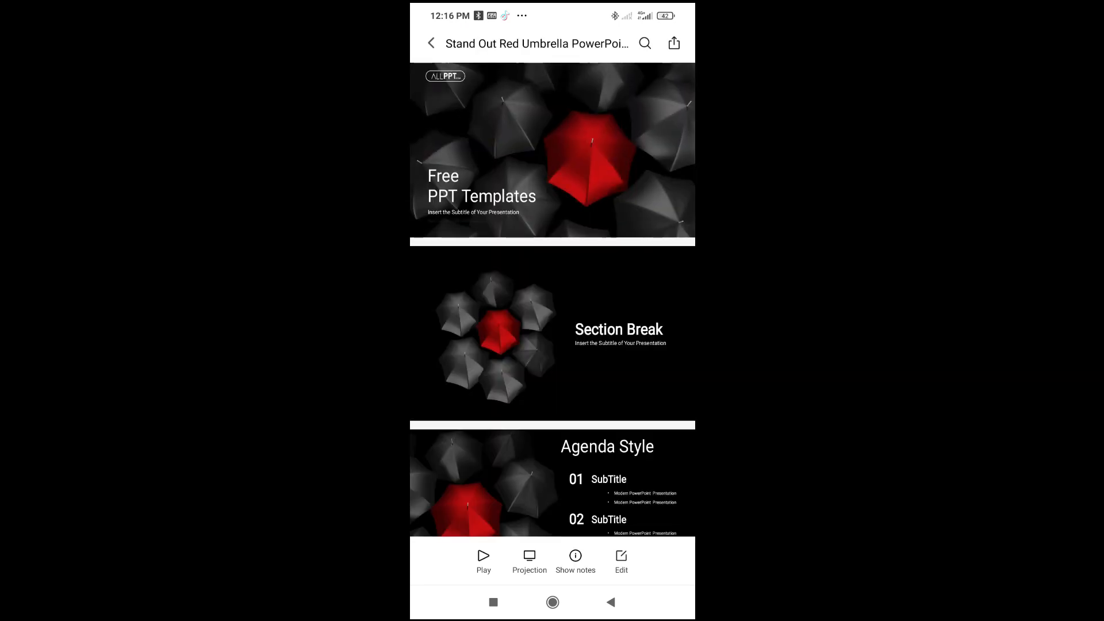